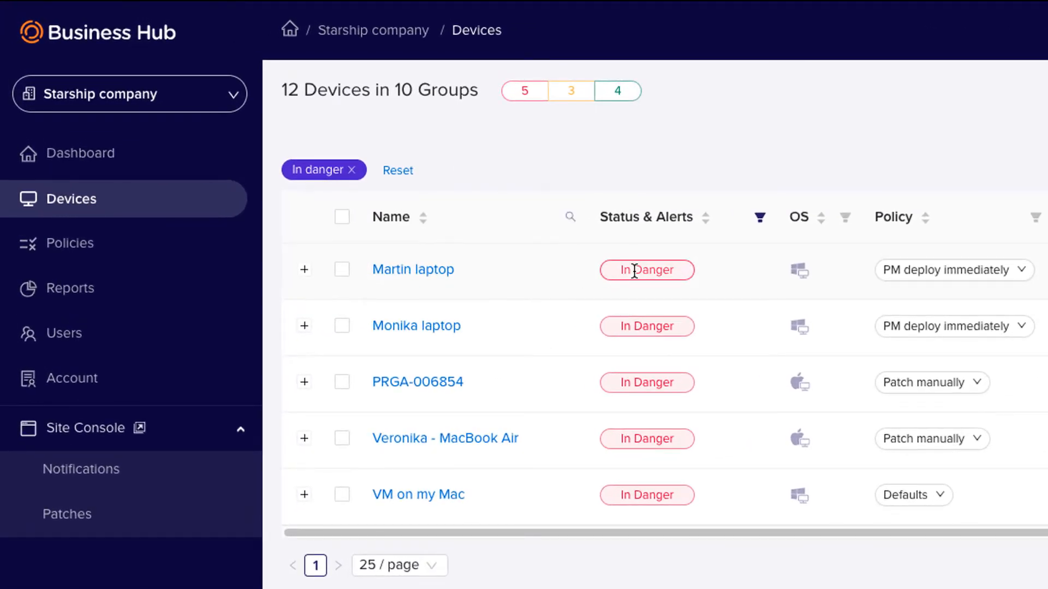
# - Check Martin laptop's outdated client alert, then expand Monika laptop's alerts and view its missing patches
pyautogui.click(304, 269)
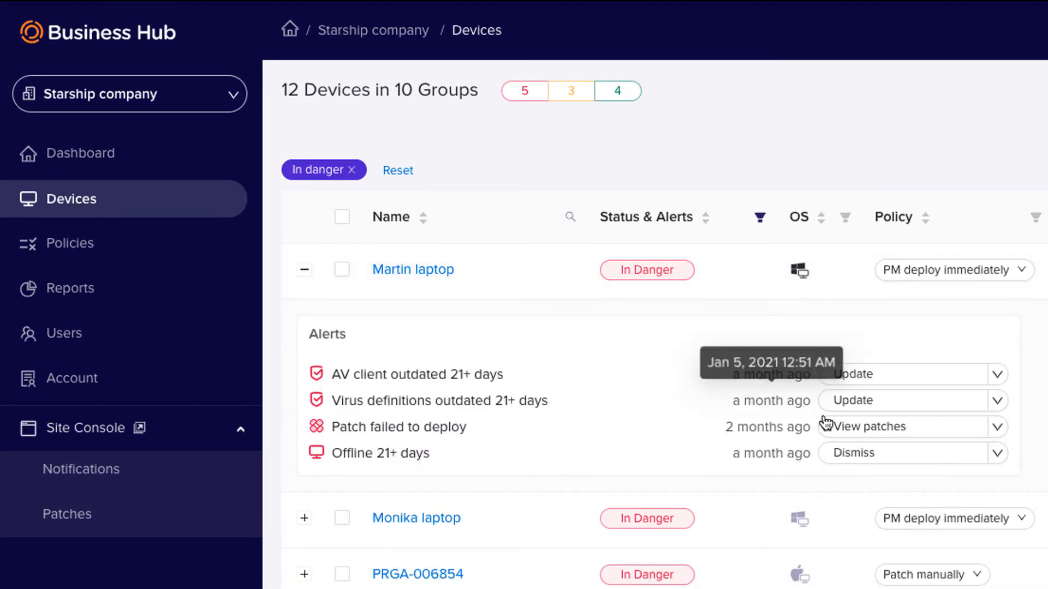
pyautogui.click(998, 374)
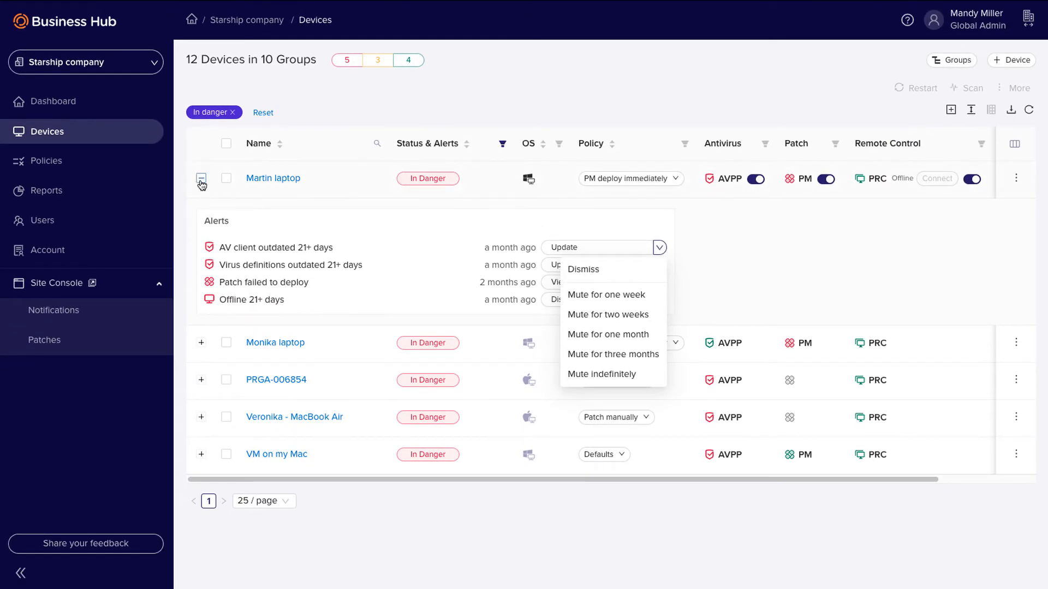
pyautogui.click(202, 178)
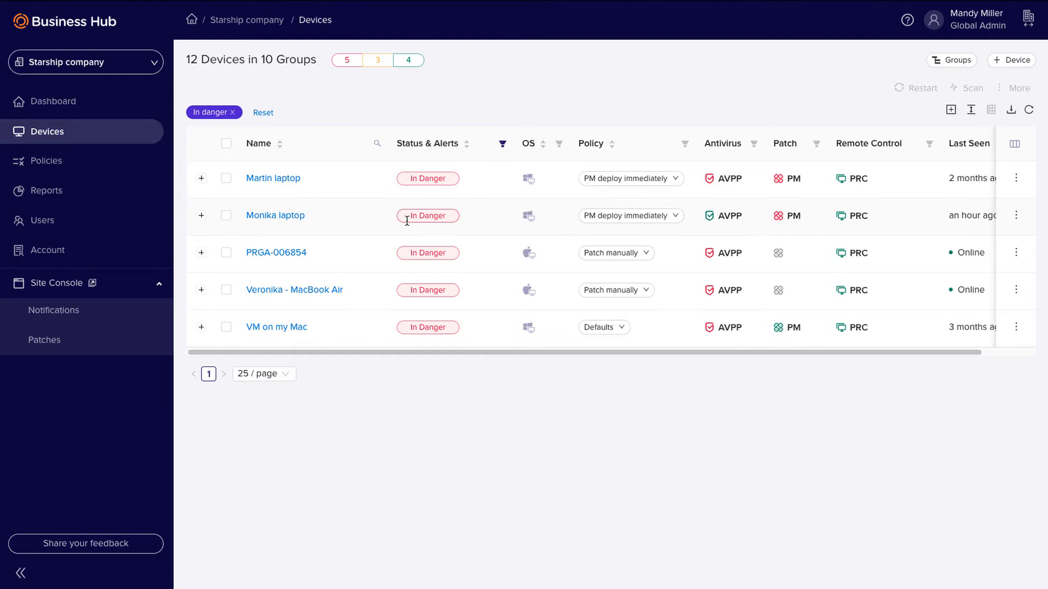
pyautogui.click(201, 215)
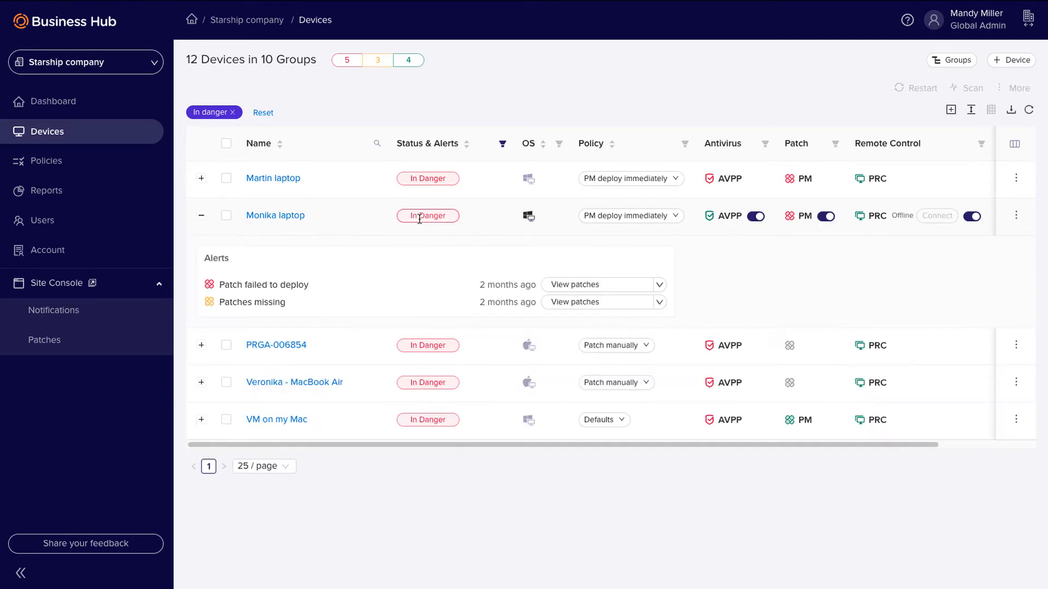
pyautogui.moveTo(496, 296)
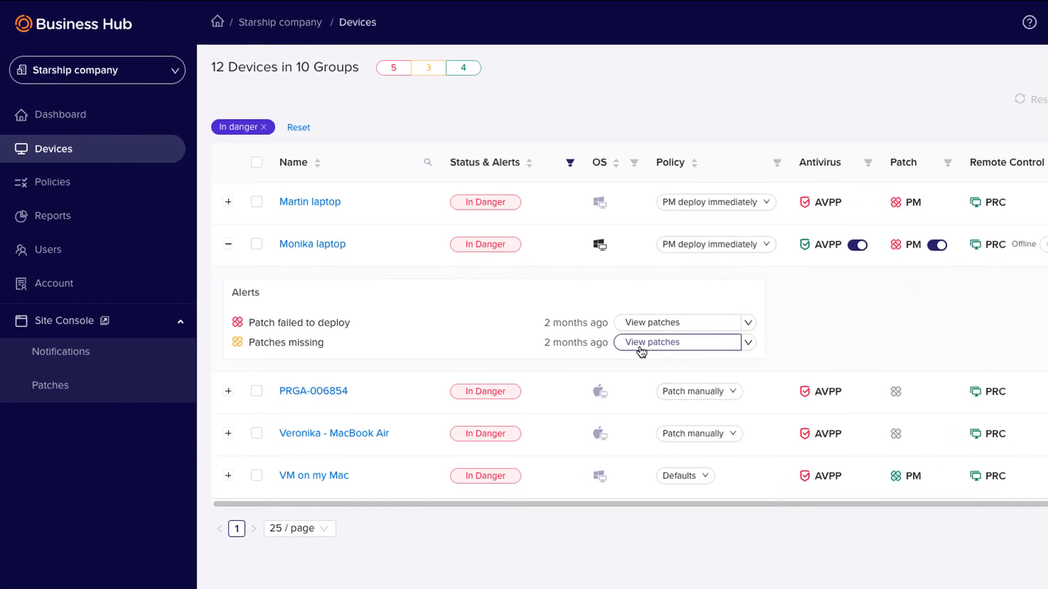
pyautogui.click(652, 343)
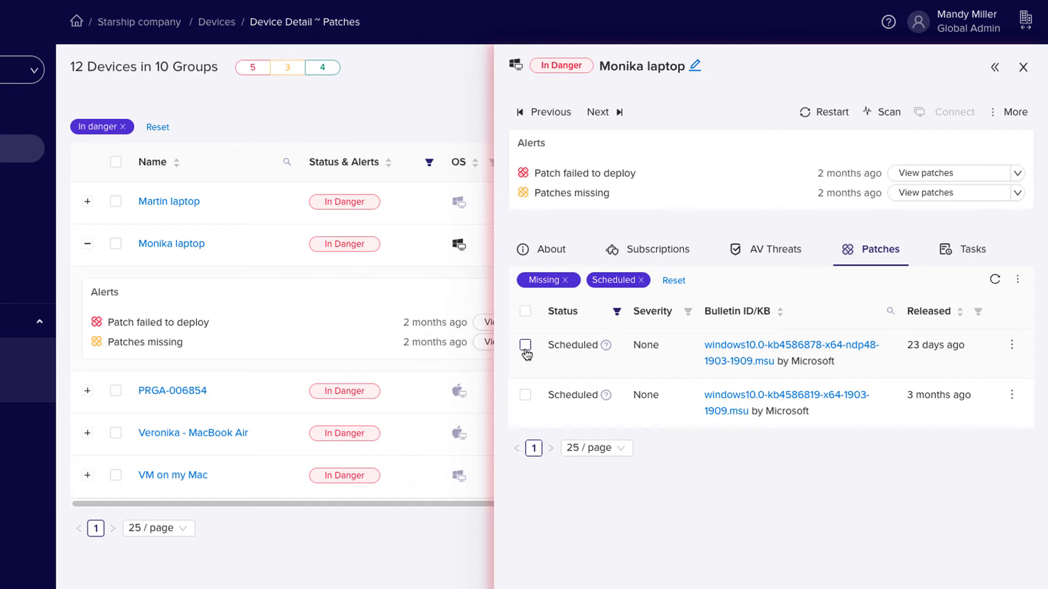
# - Select Monika laptop's first missing patch, then go to notification settings in the old console
pyautogui.click(525, 345)
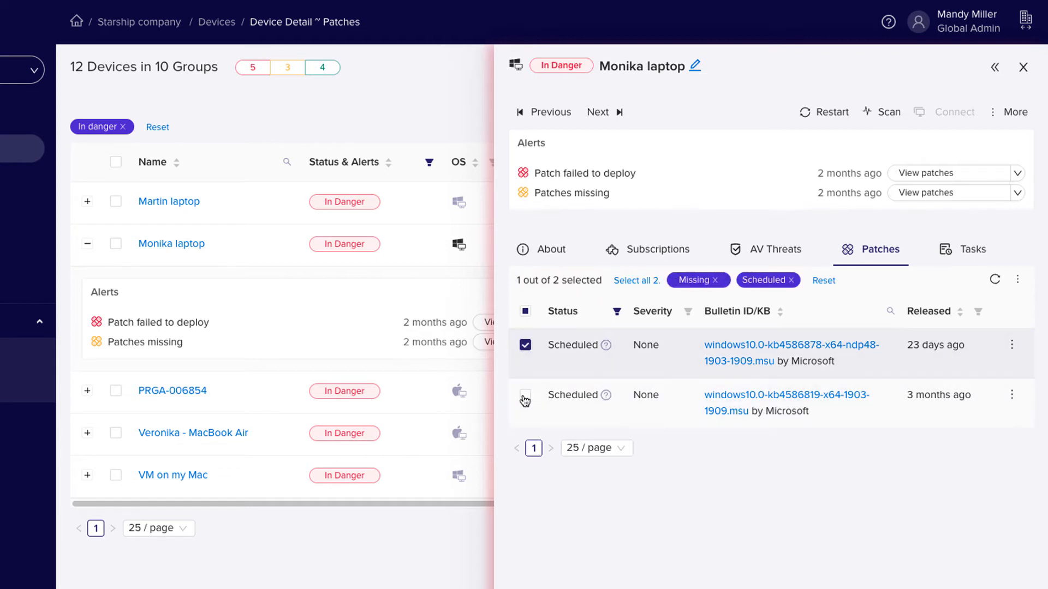
pyautogui.click(1011, 345)
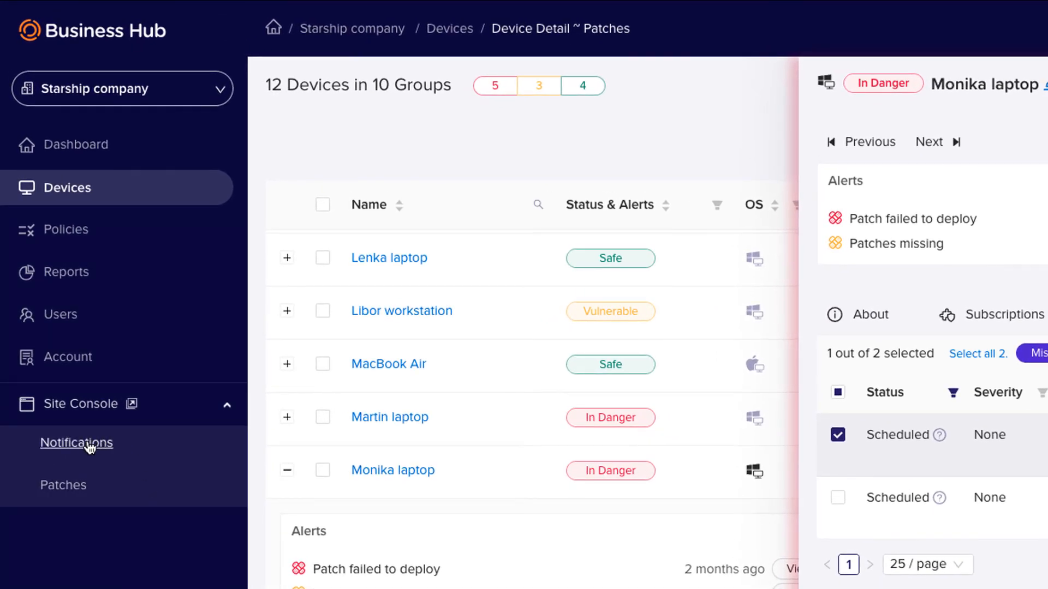
pyautogui.click(76, 443)
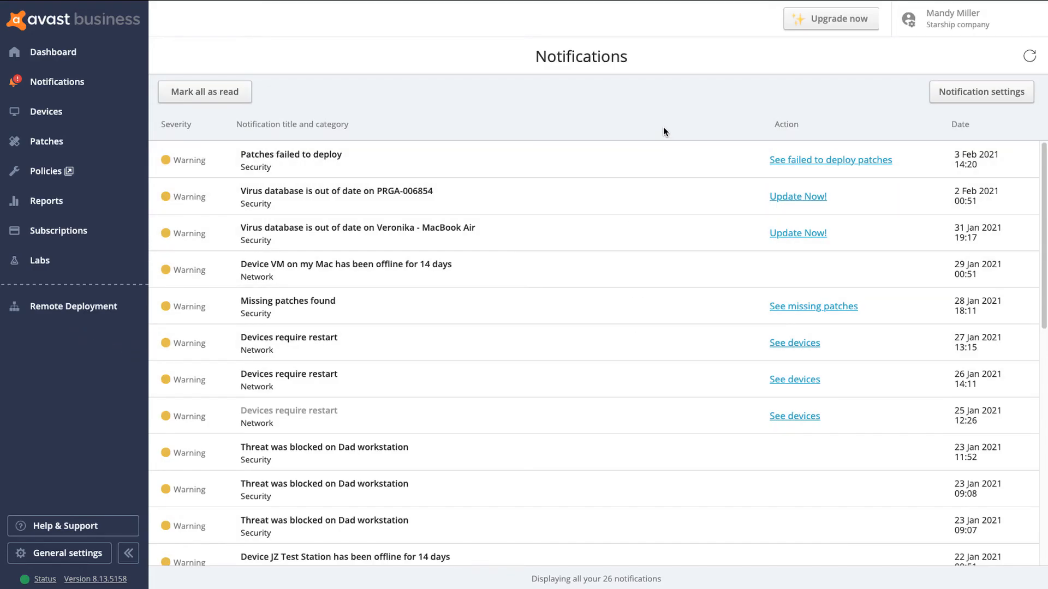
pyautogui.moveTo(890, 106)
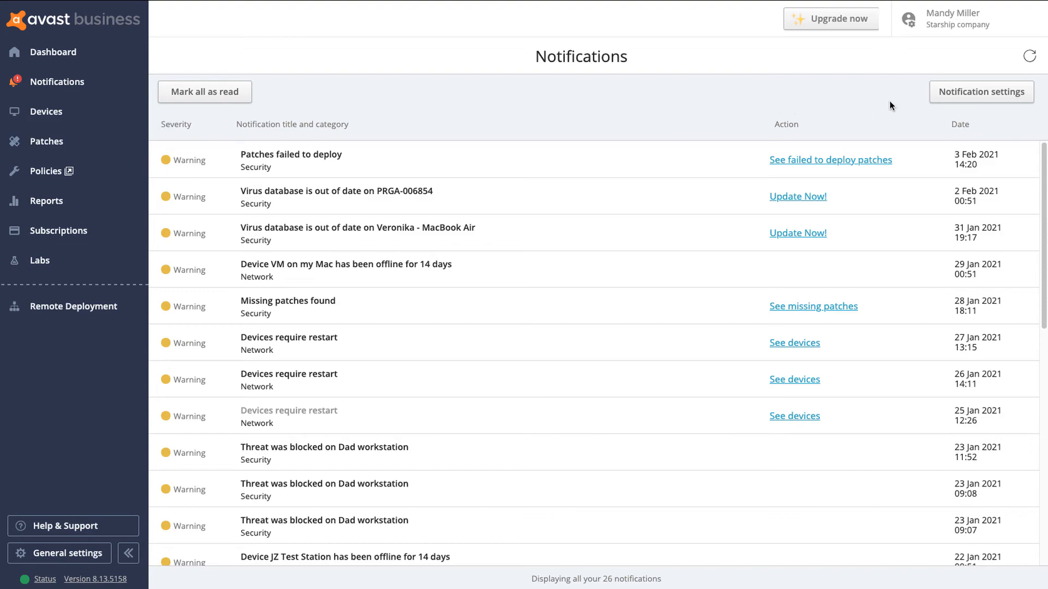
pyautogui.click(980, 92)
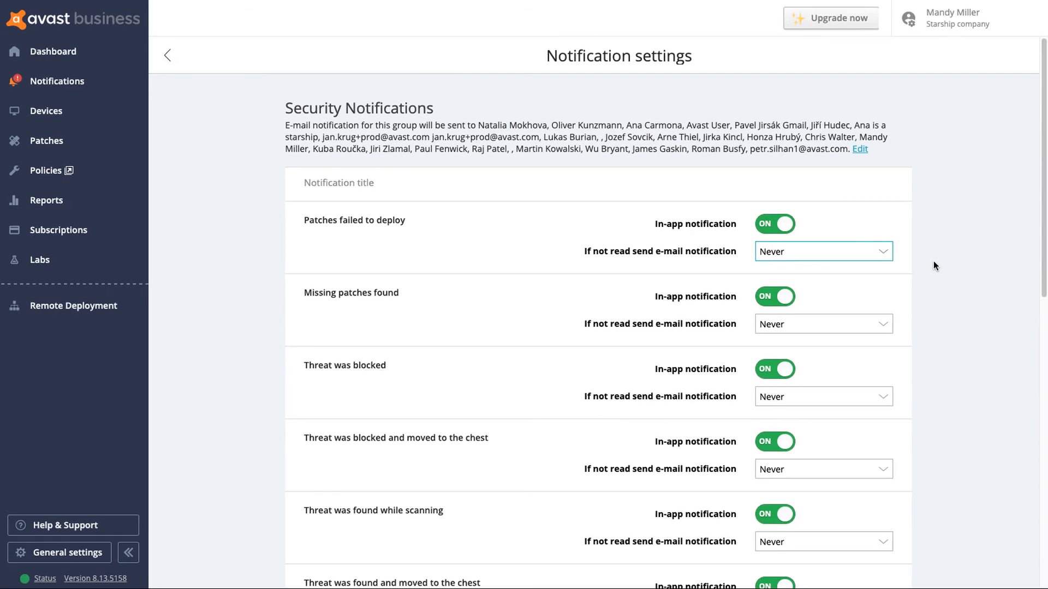
pyautogui.moveTo(837, 208)
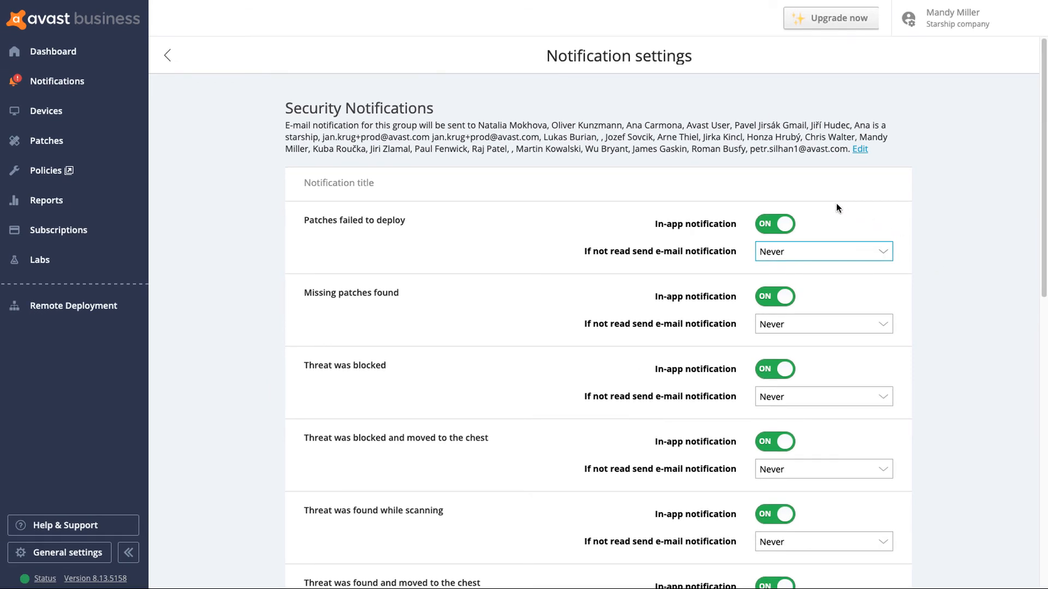
pyautogui.moveTo(822, 201)
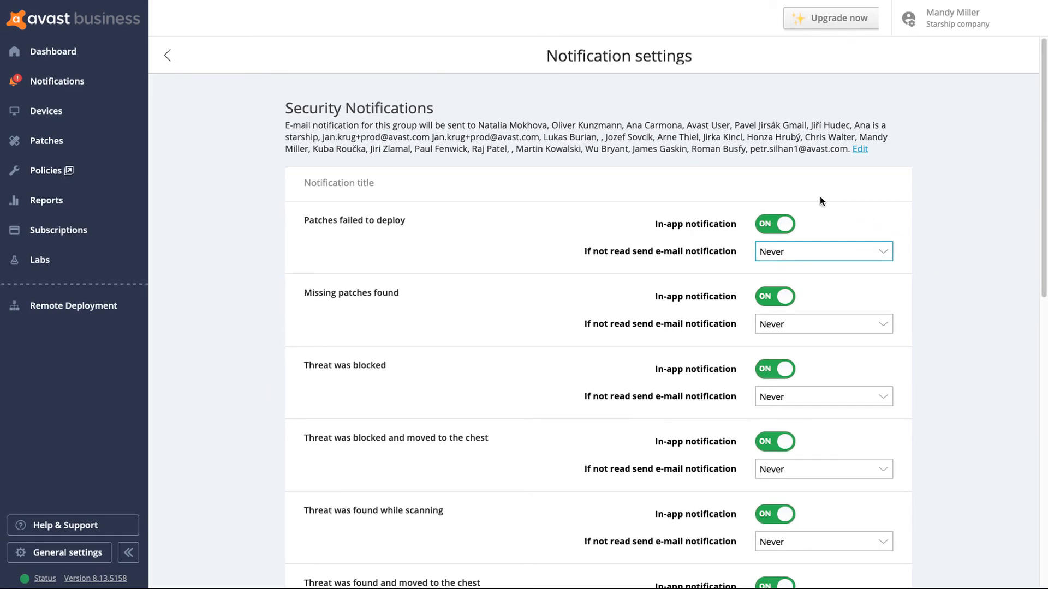